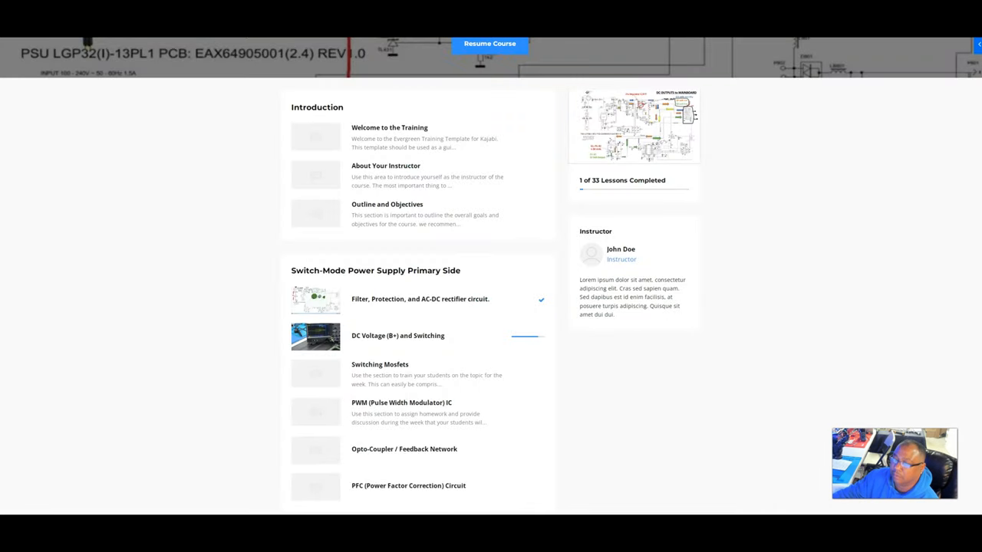
mouse_move(528, 247)
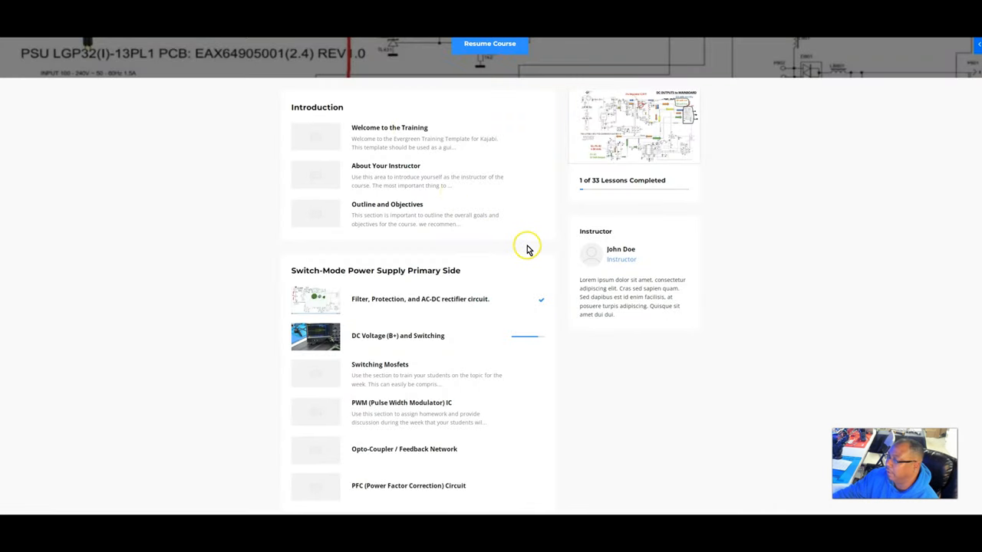
- Scroll the course outline past the Primary Side lessons to the Secondary Side module heading
scroll(down, 3)
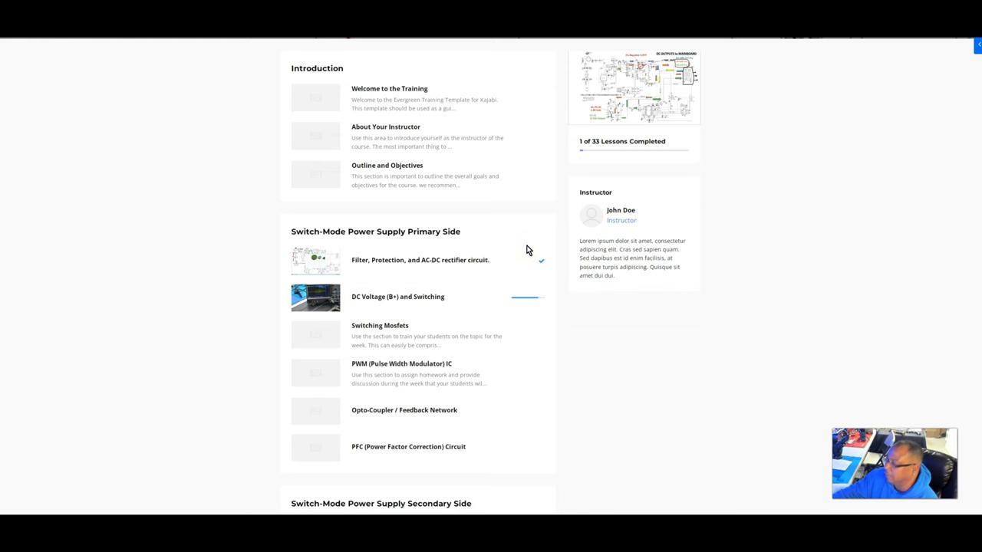
scroll(down, 3)
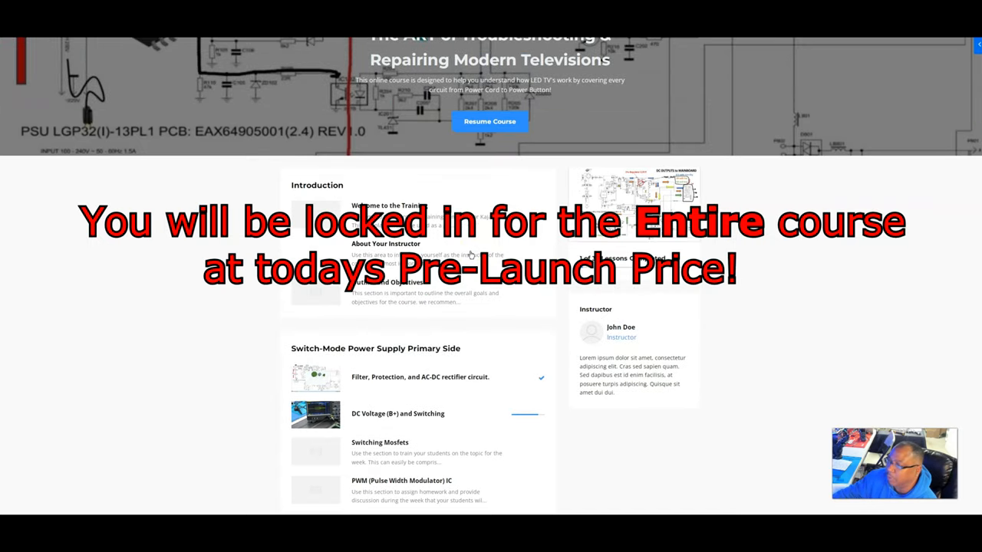
scroll(down, 3)
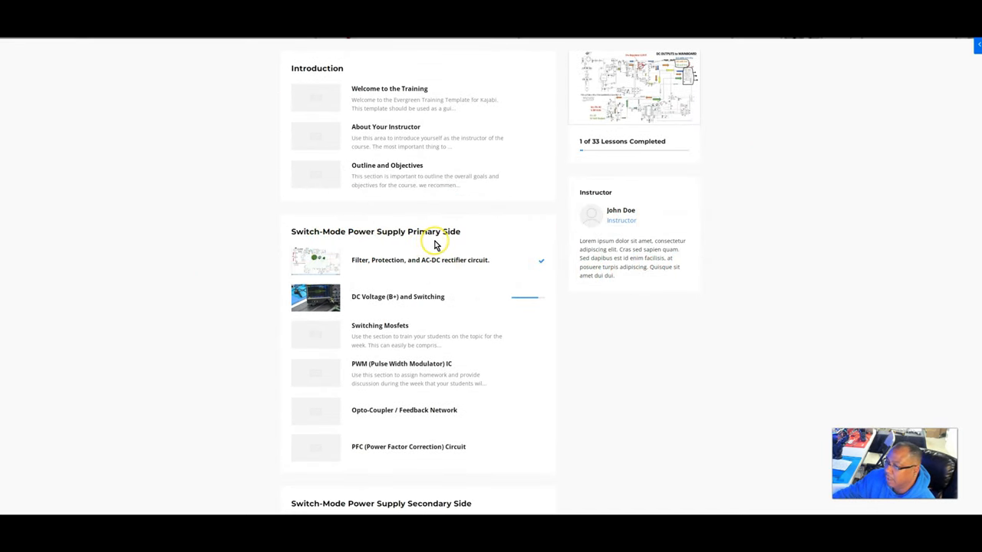
scroll(down, 3)
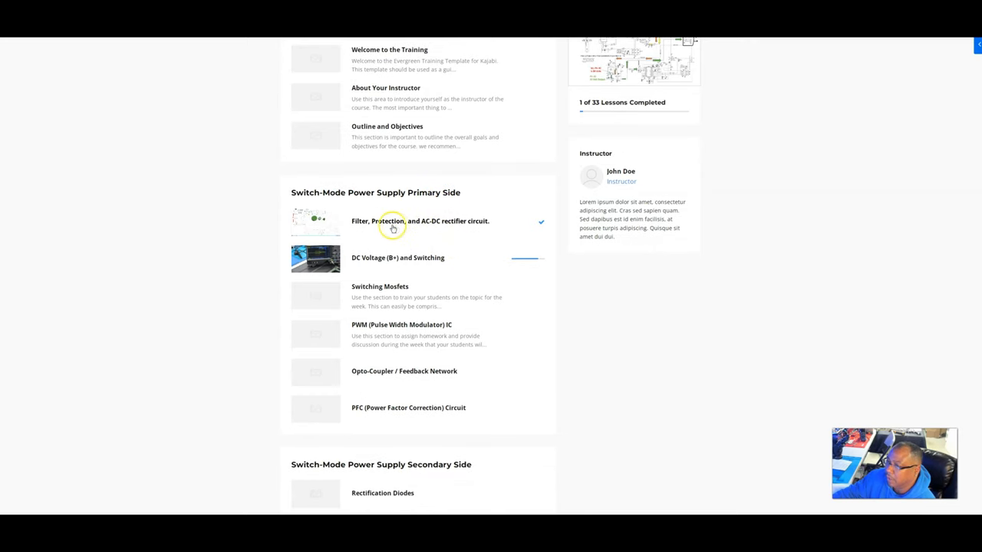
mouse_move(439, 234)
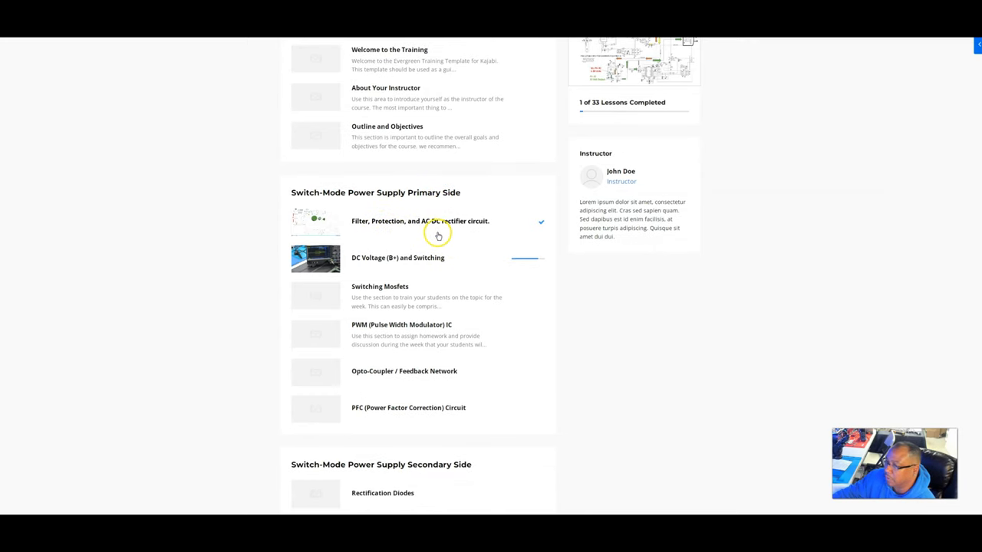
mouse_move(377, 260)
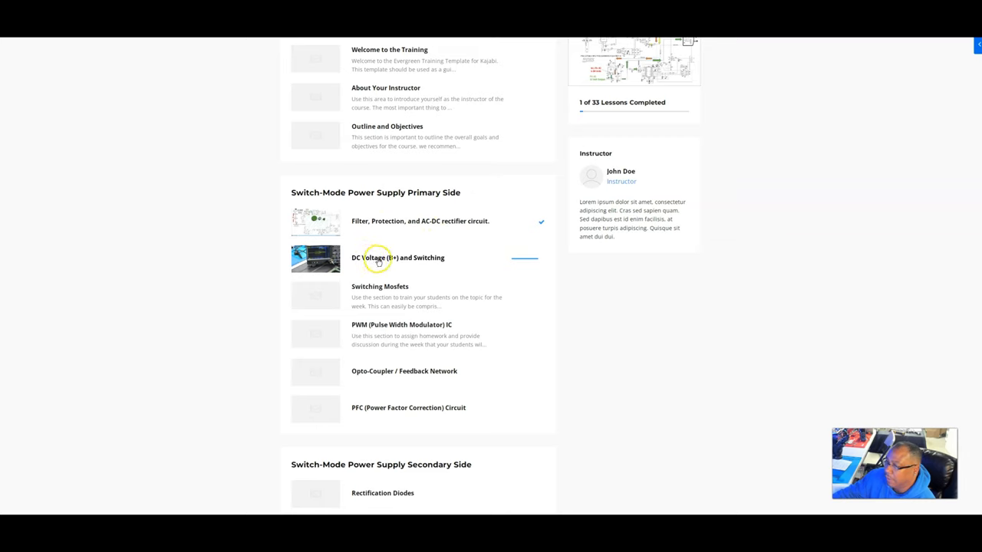
mouse_move(391, 288)
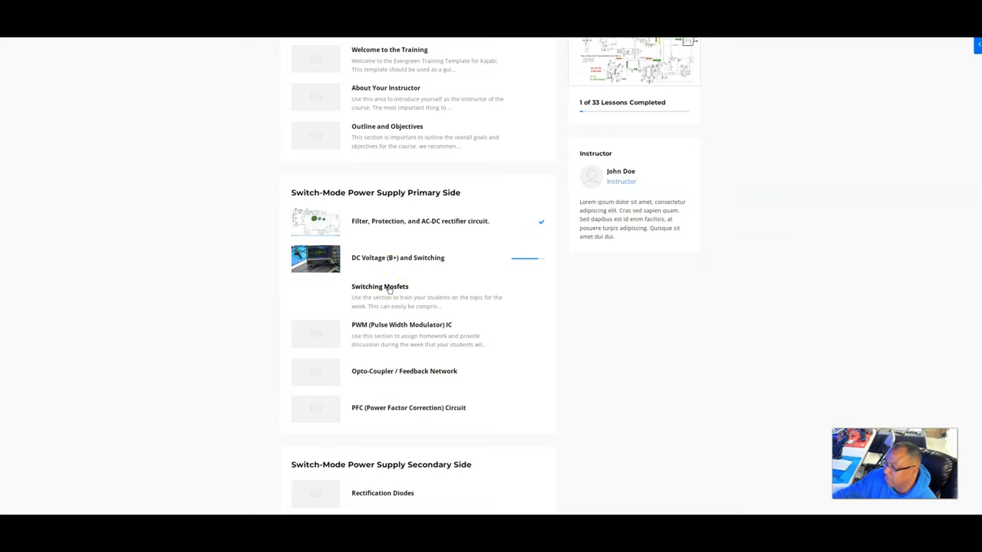
mouse_move(400, 326)
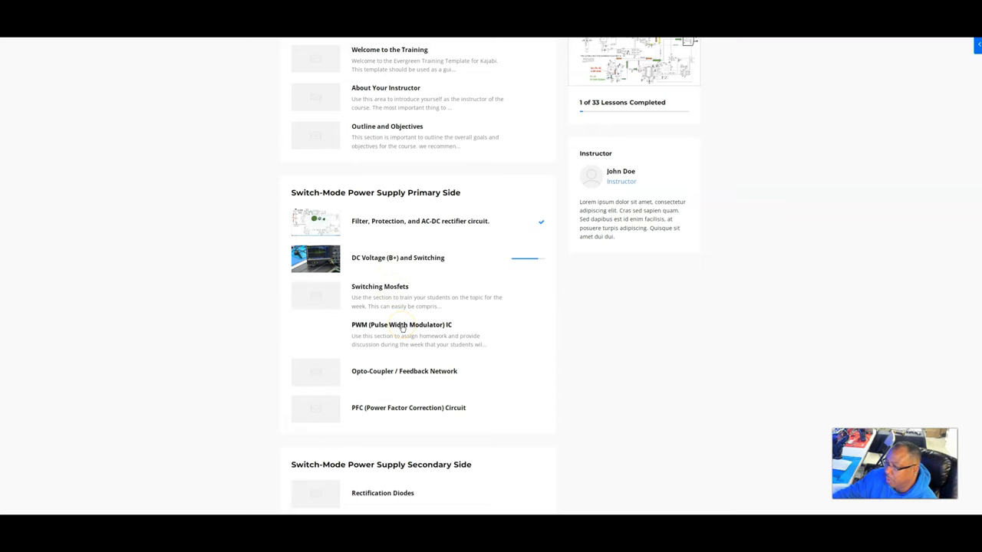
scroll(down, 3)
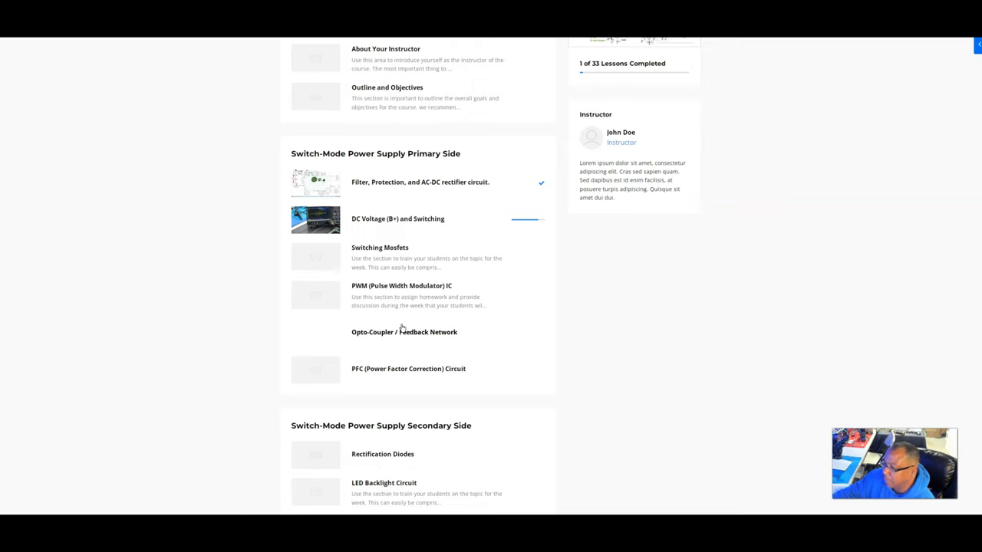
scroll(down, 3)
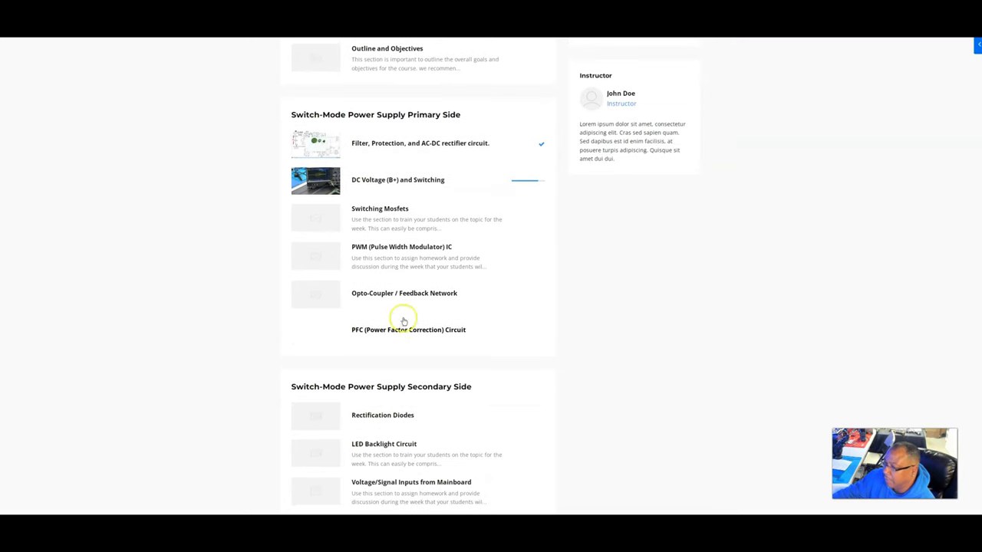
mouse_move(381, 337)
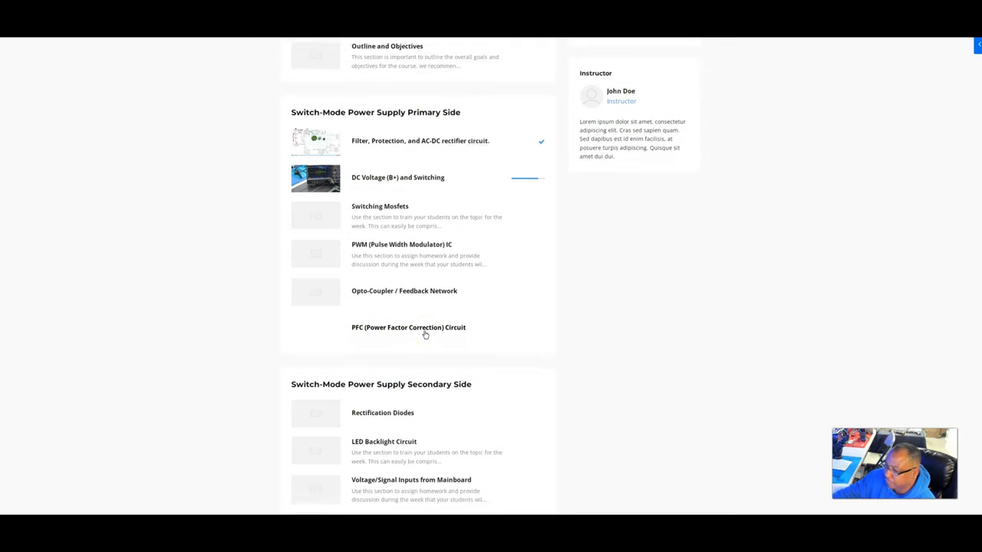
scroll(down, 3)
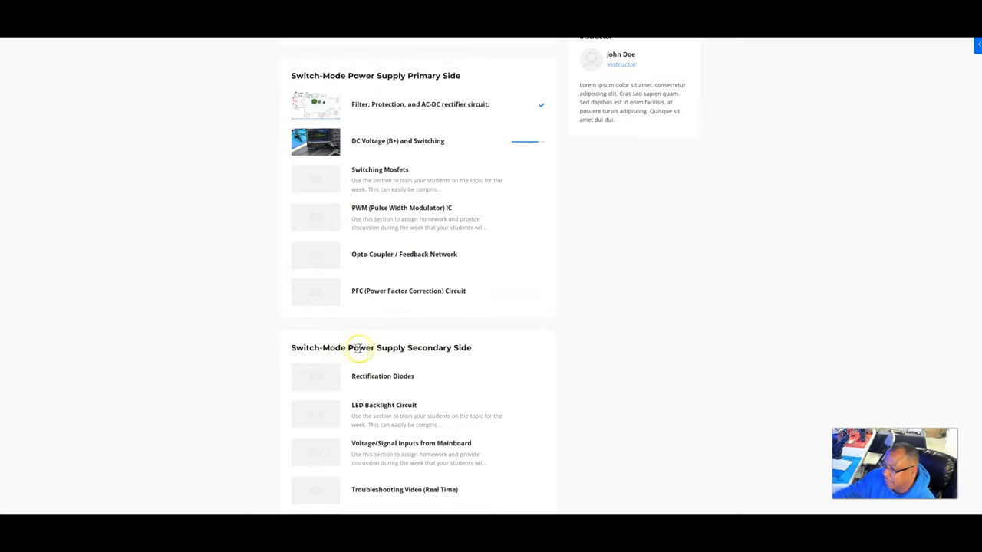
mouse_move(432, 384)
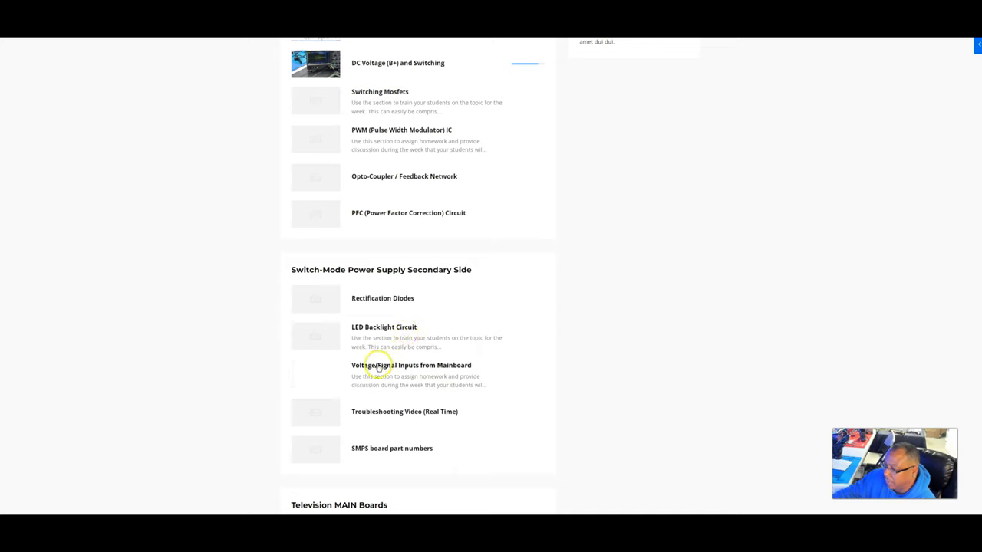
mouse_move(472, 365)
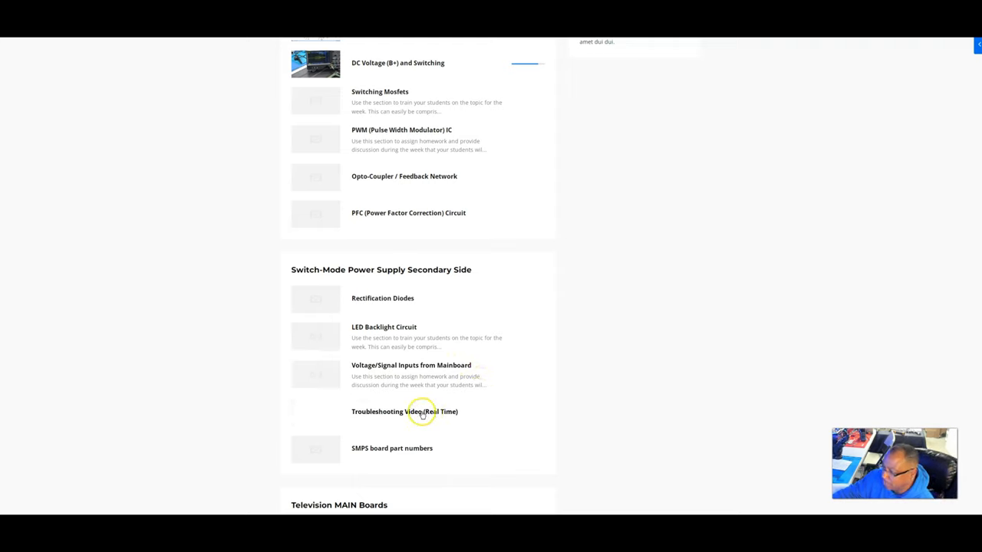
mouse_move(412, 434)
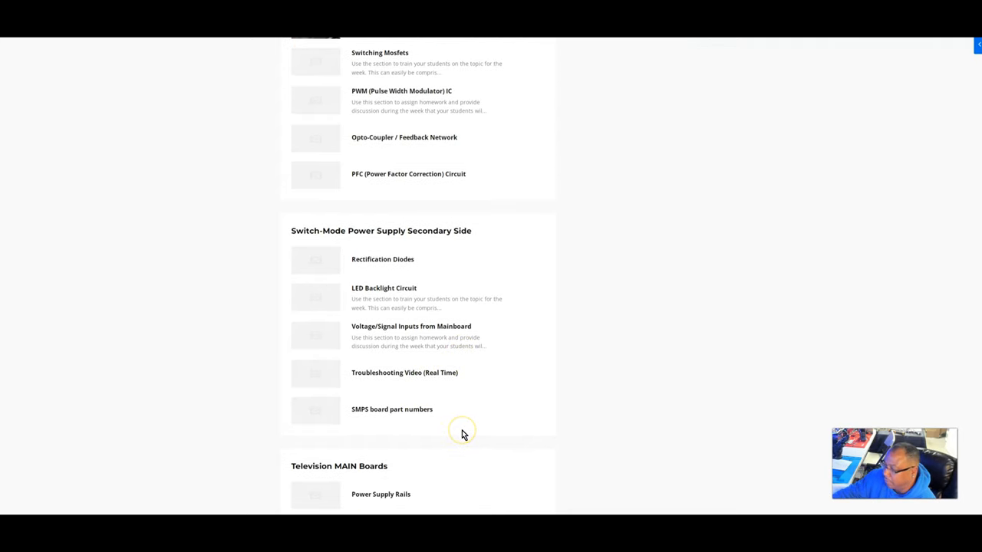
mouse_move(463, 434)
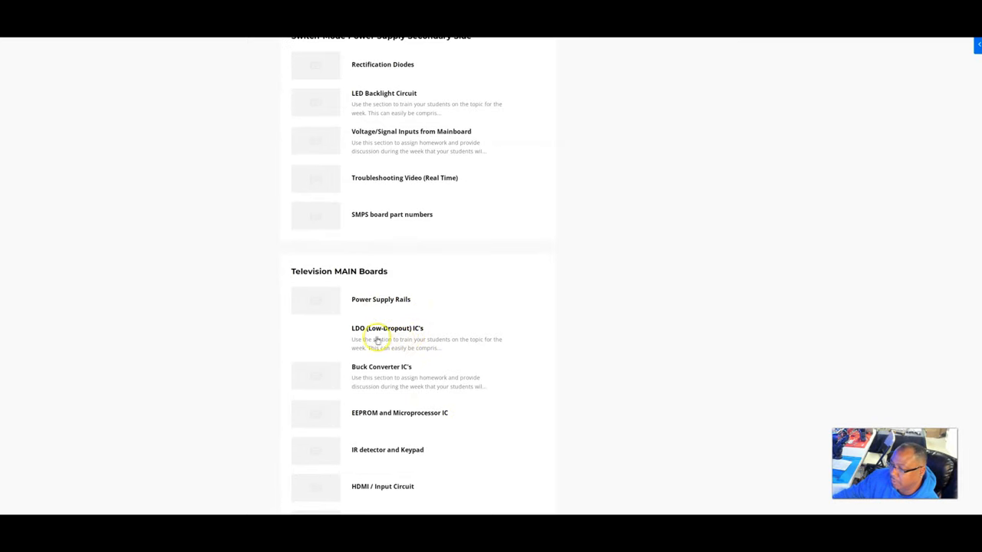
mouse_move(428, 337)
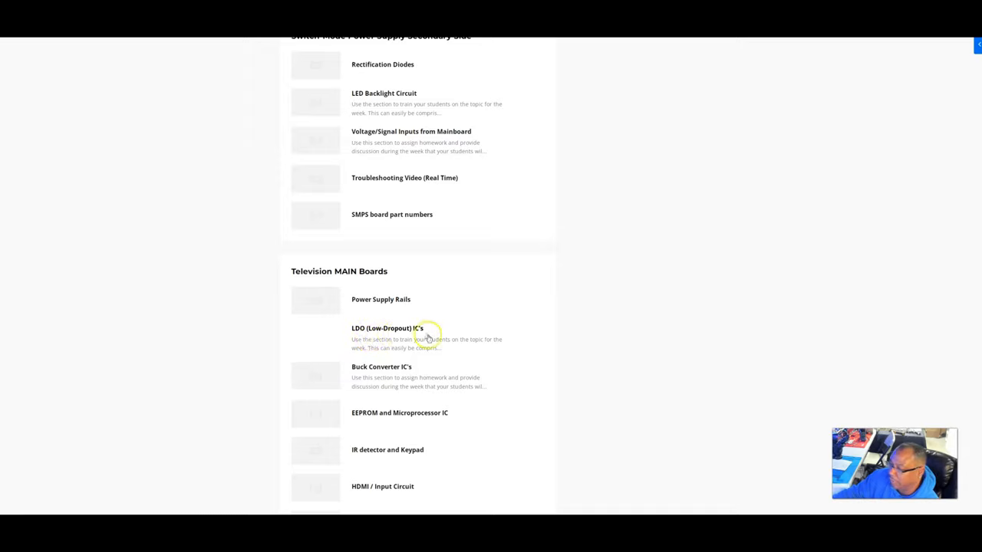
- Scroll the module outline and open the 'DC Voltage (B+) and Switching' lesson
scroll(down, 3)
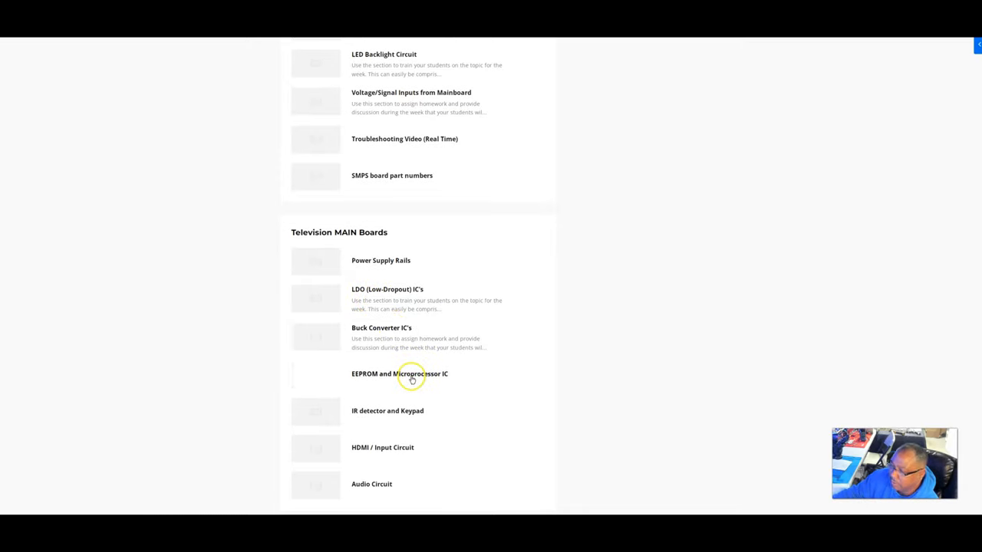
scroll(down, 3)
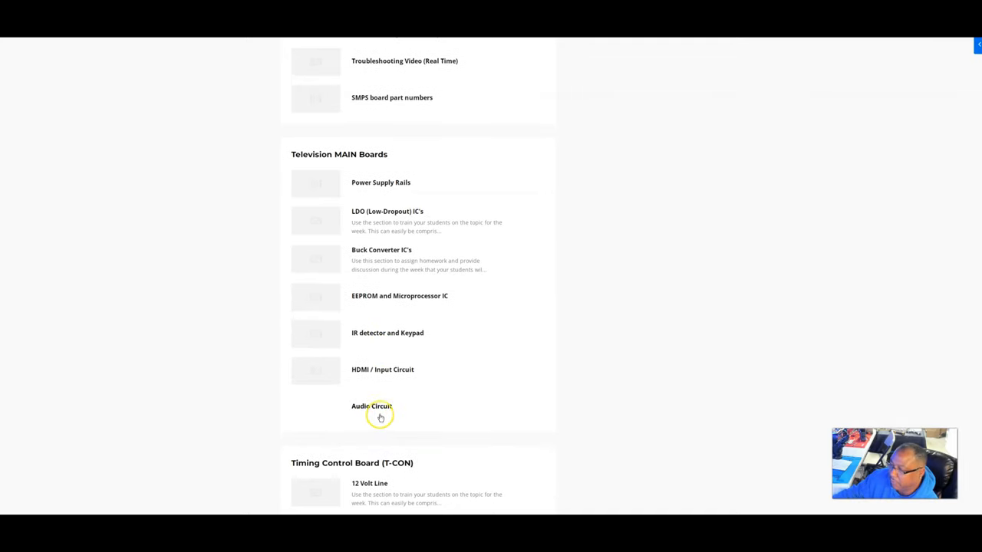
mouse_move(411, 346)
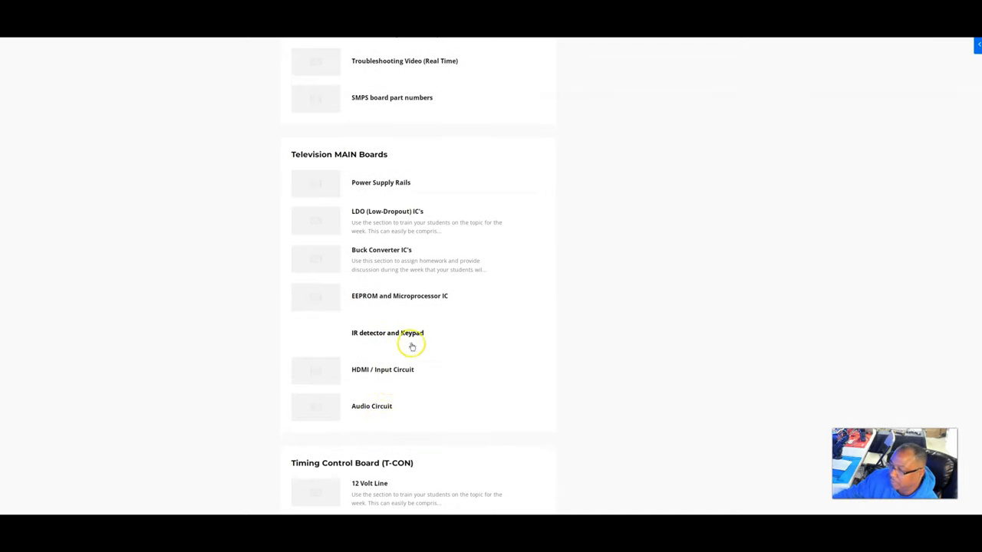
mouse_move(411, 391)
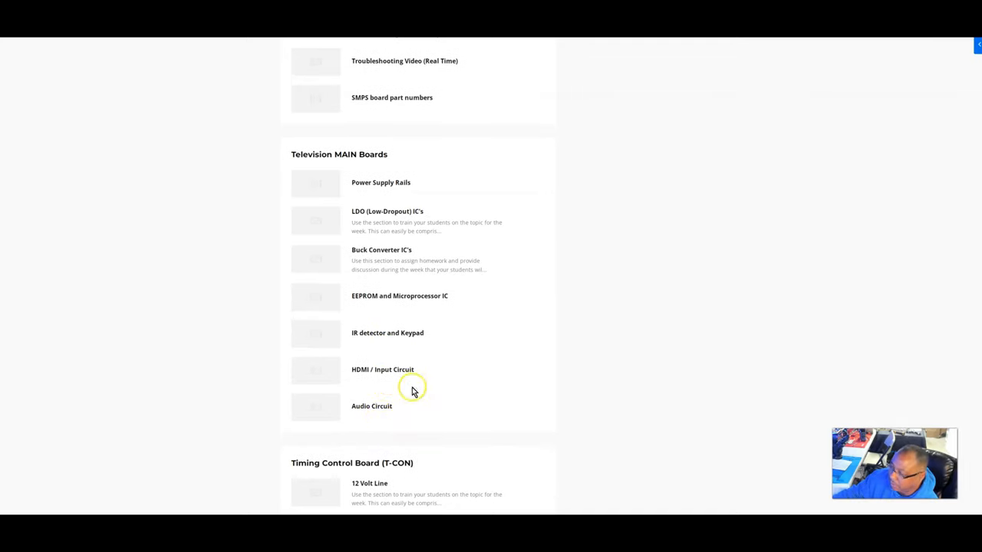
mouse_move(423, 407)
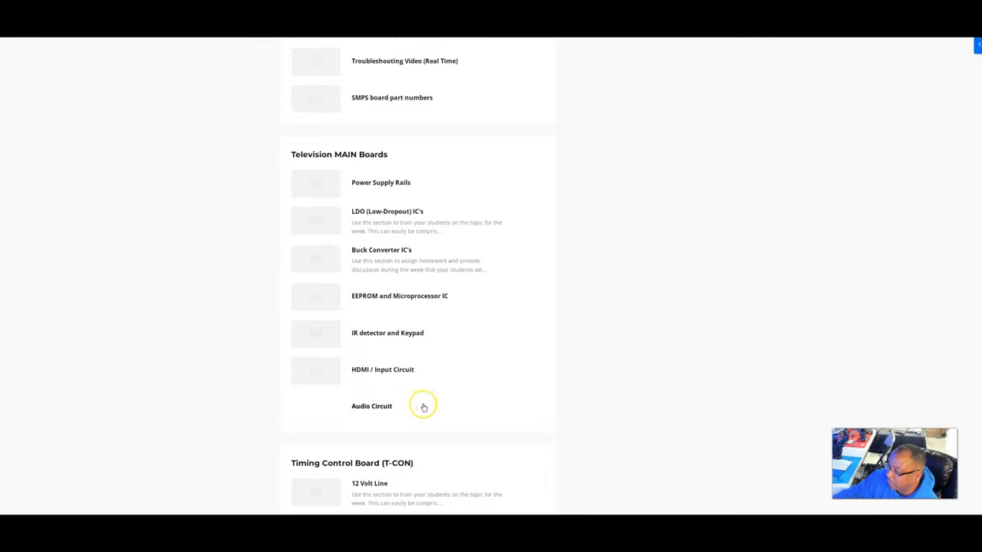
scroll(down, 3)
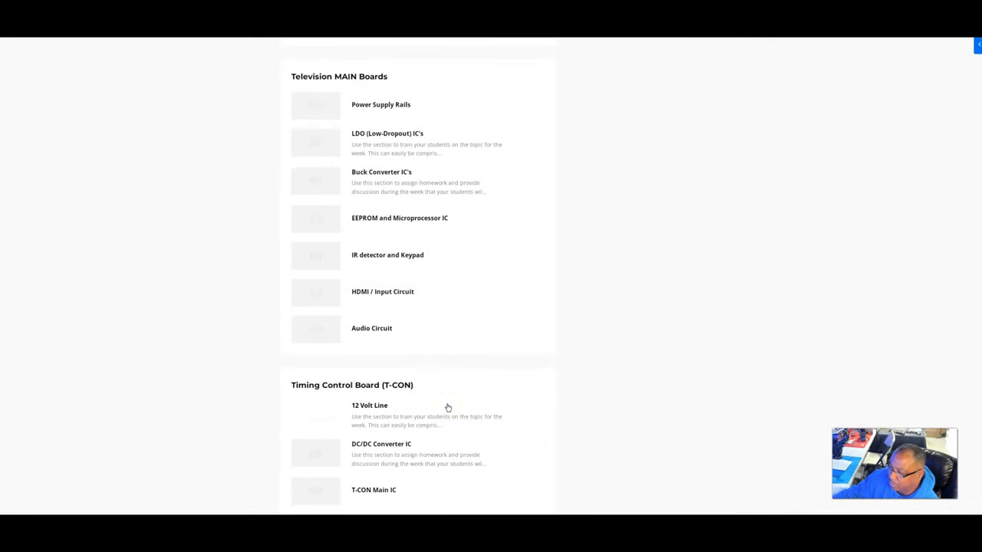
scroll(down, 3)
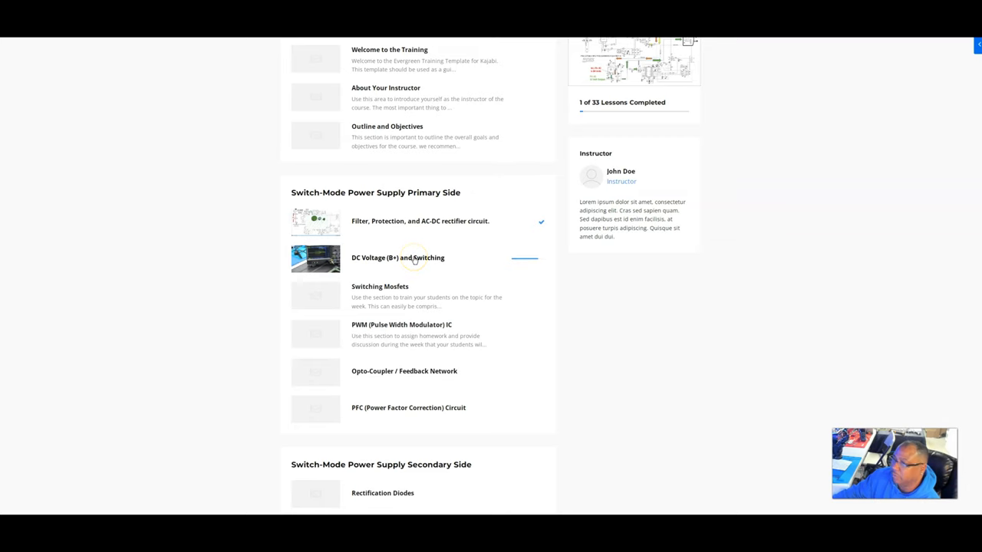
mouse_move(417, 260)
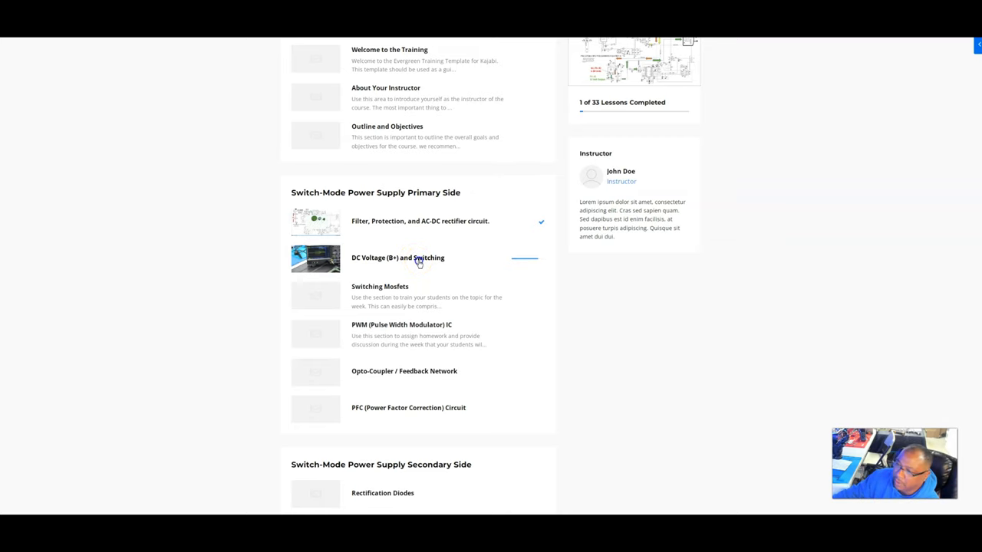
click(398, 258)
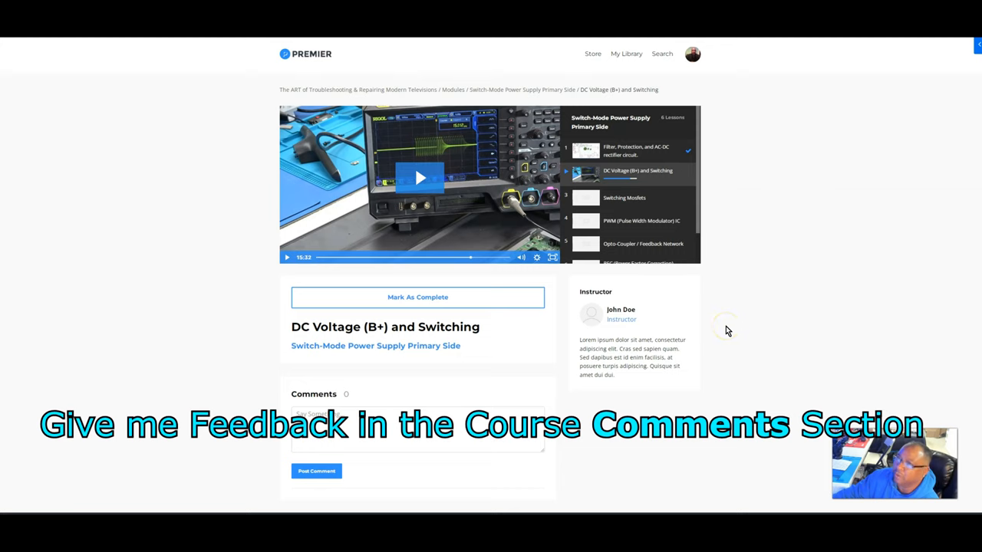
mouse_move(417, 359)
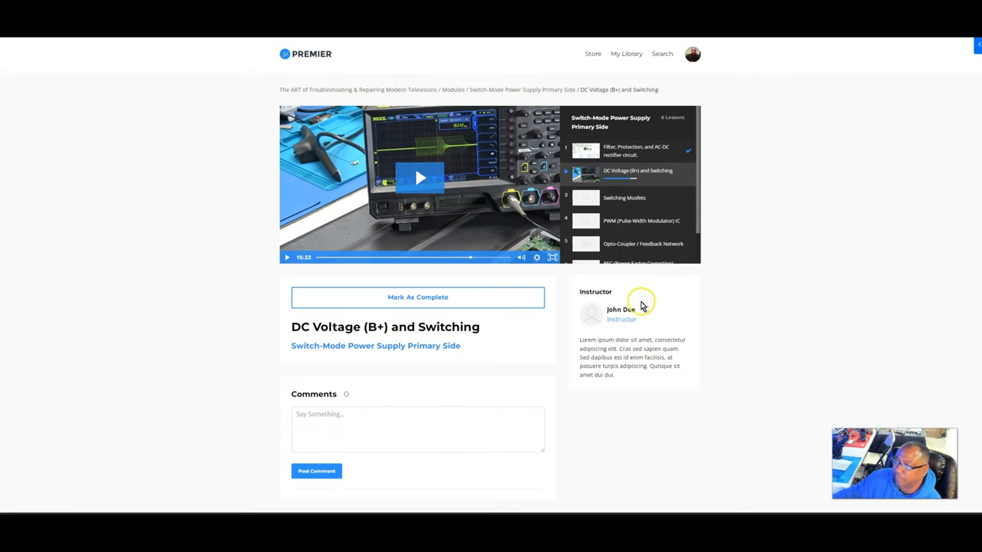
mouse_move(524, 233)
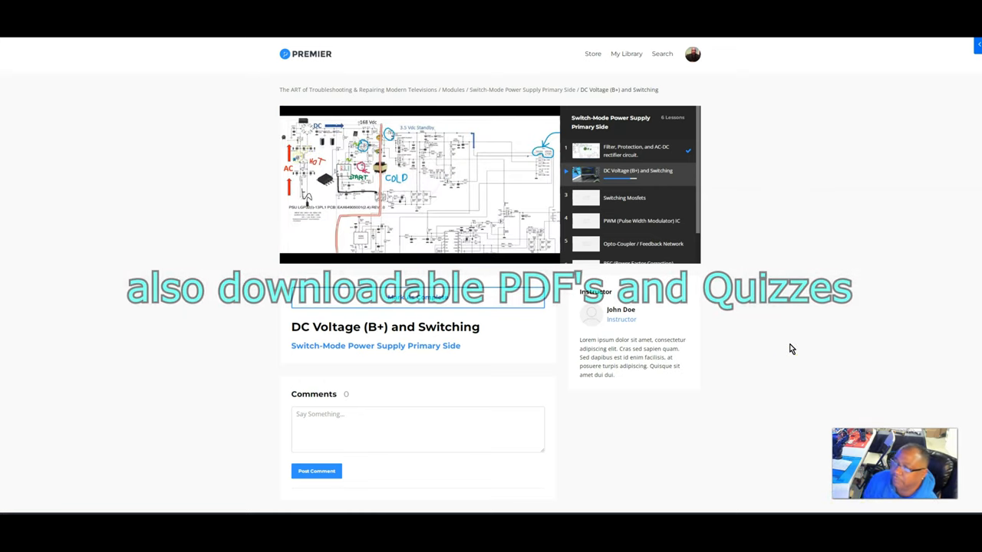
- Play the lesson video, view it full screen, then return to normal size
click(519, 246)
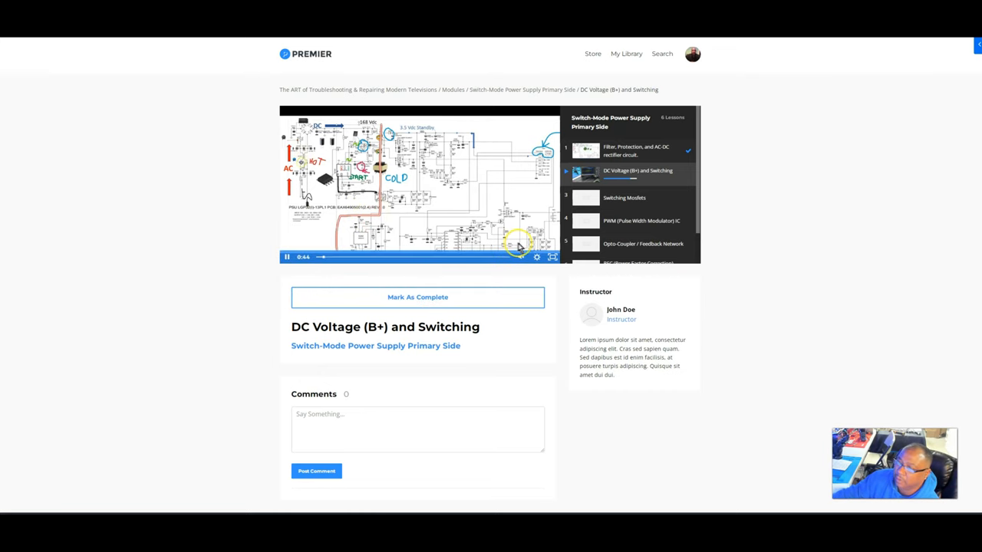
click(553, 258)
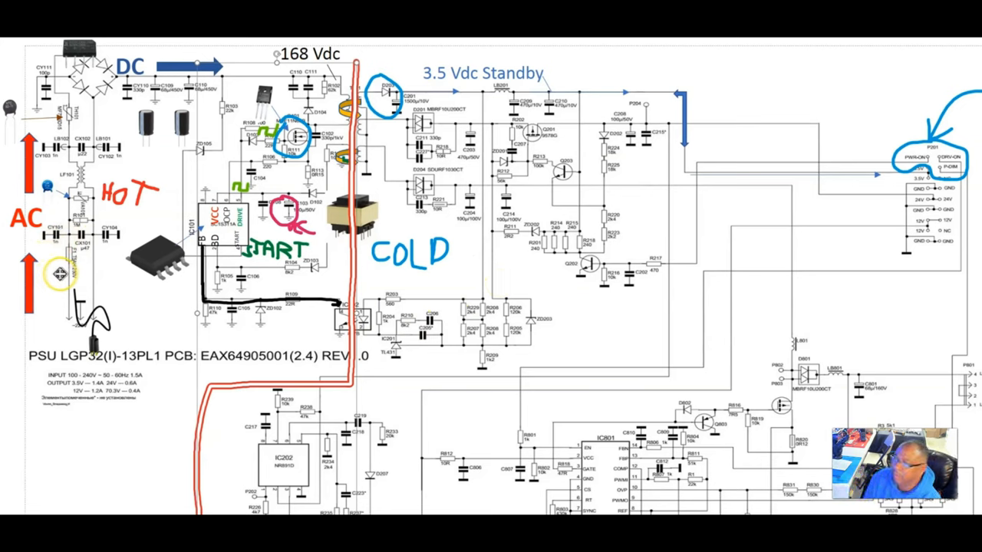
click(490, 267)
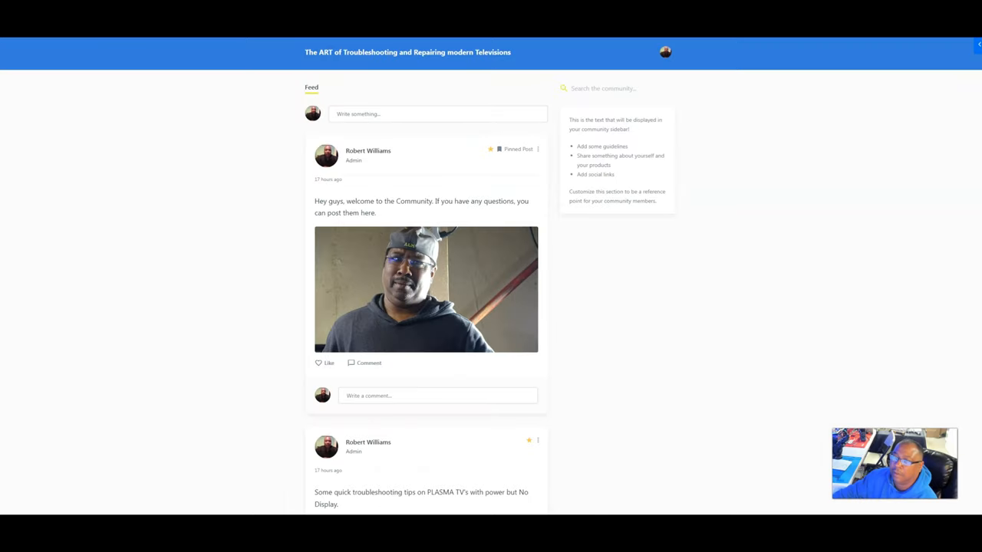
mouse_move(457, 233)
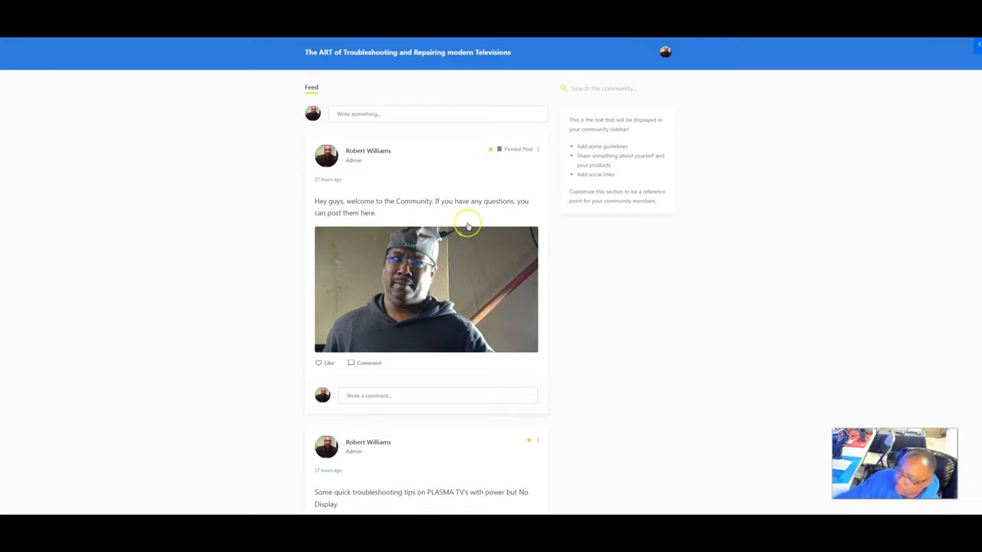
- Scroll the community feed and the pre-launch sales page down to the pricing cards
scroll(down, 3)
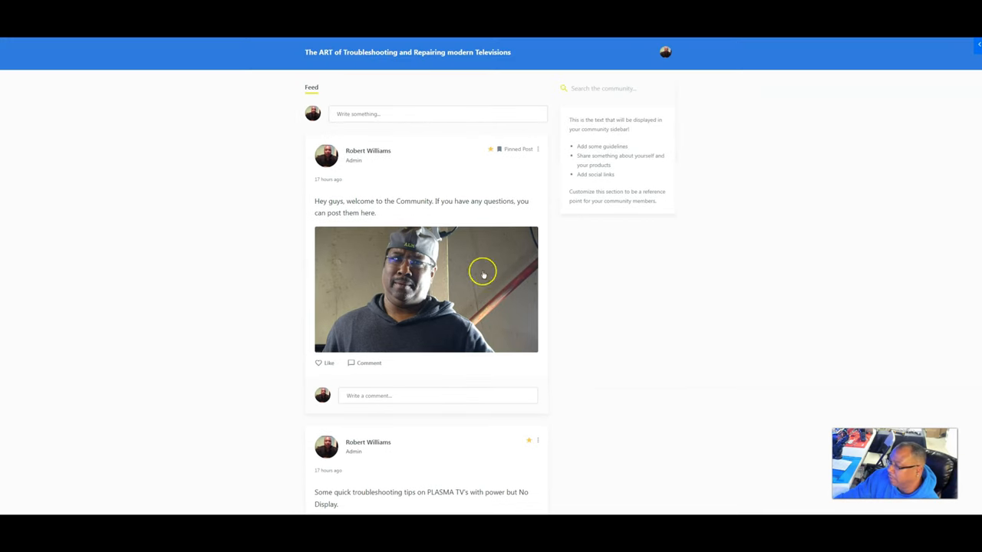
mouse_move(567, 288)
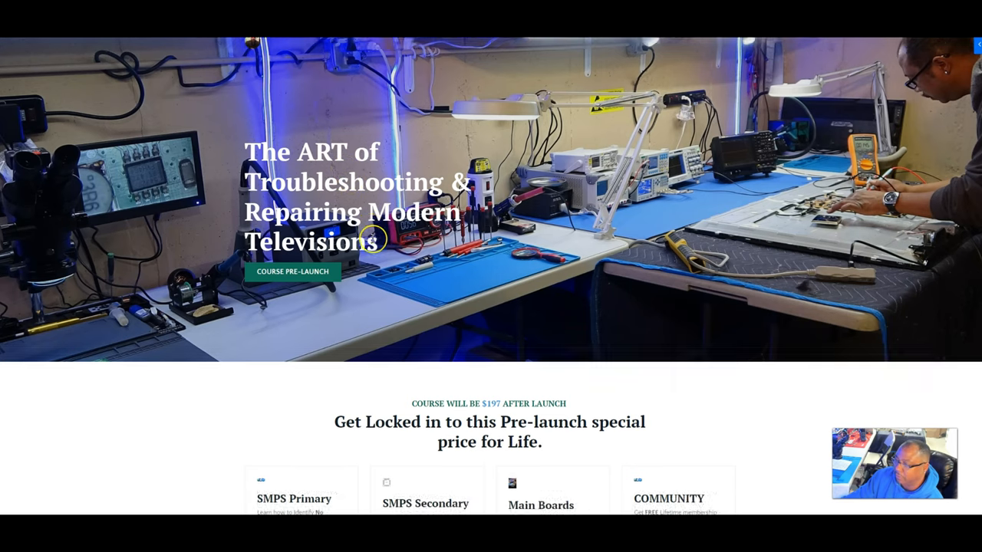
scroll(down, 3)
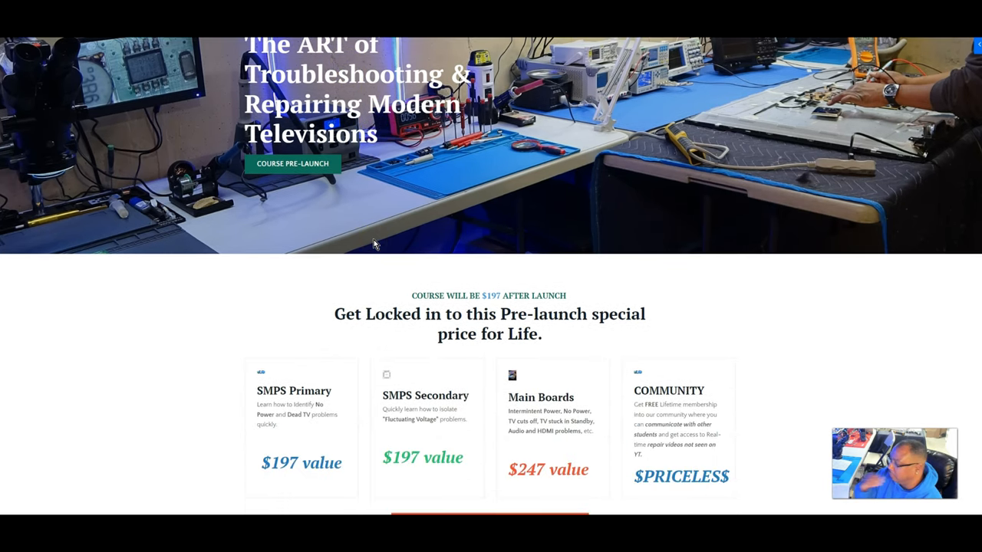